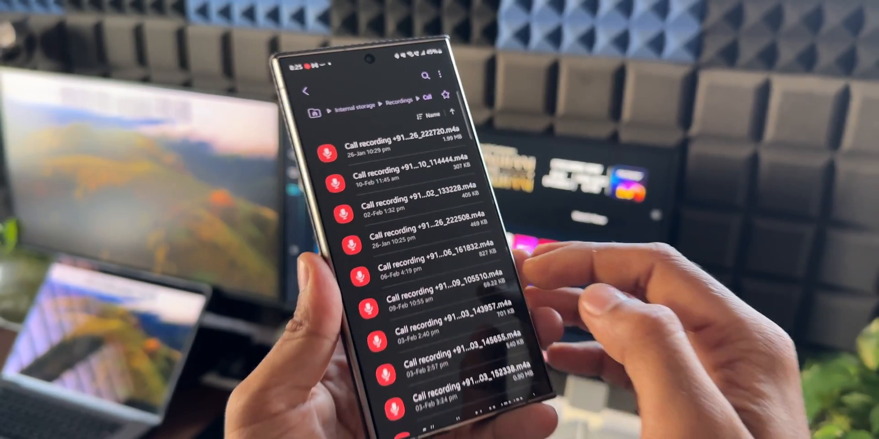
Browse the saved call recordings list in the Phone app
{"action": "scroll", "scroll_direction": "down", "scroll_amount": 3}
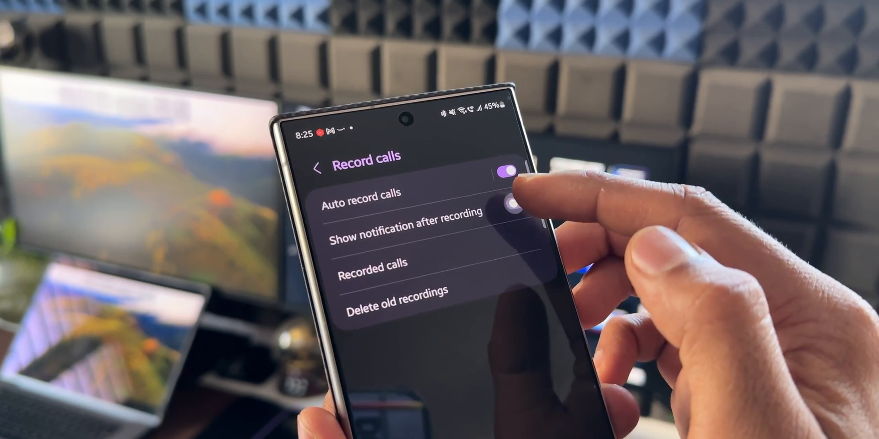
{"action": "left_click", "coordinate": [513, 203]}
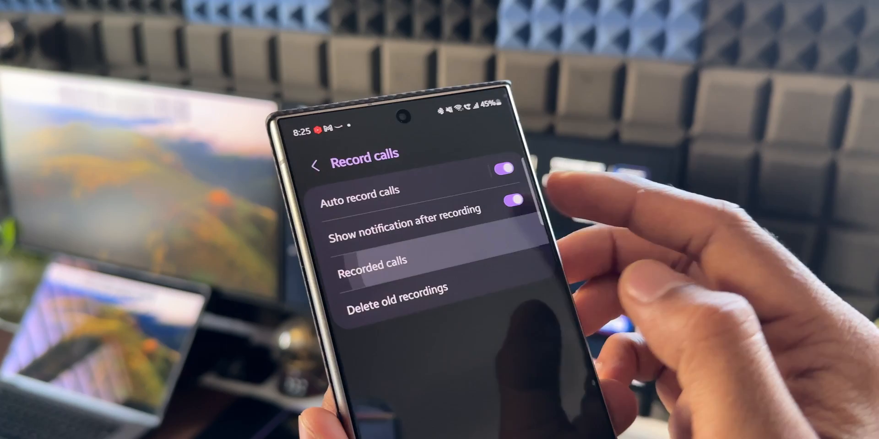
{"action": "left_click", "coordinate": [371, 261]}
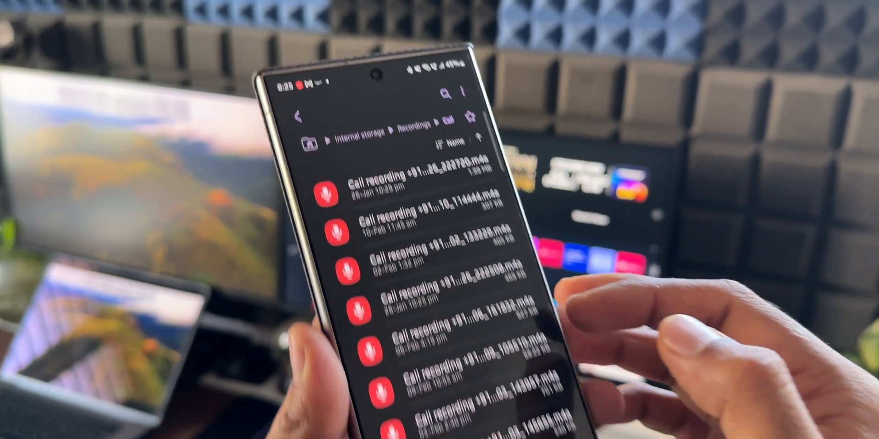
{"action": "scroll", "scroll_direction": "down", "scroll_amount": 3}
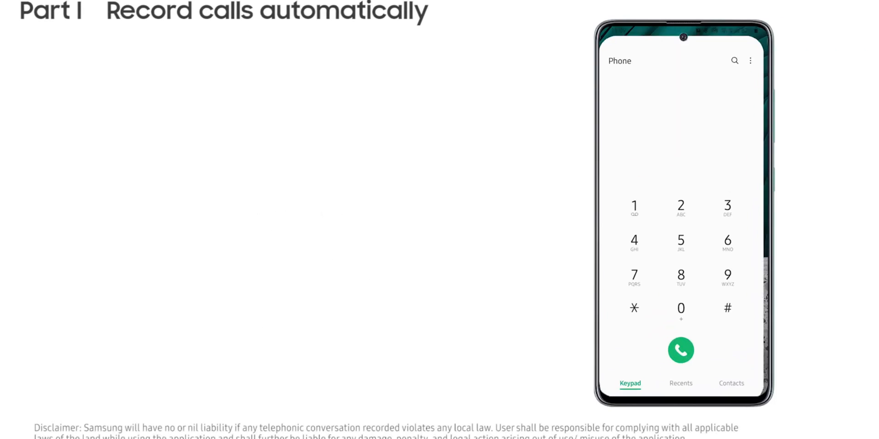
Reach Call settings via the three-dot menu and scroll to Record calls
{"action": "left_click", "coordinate": [750, 46]}
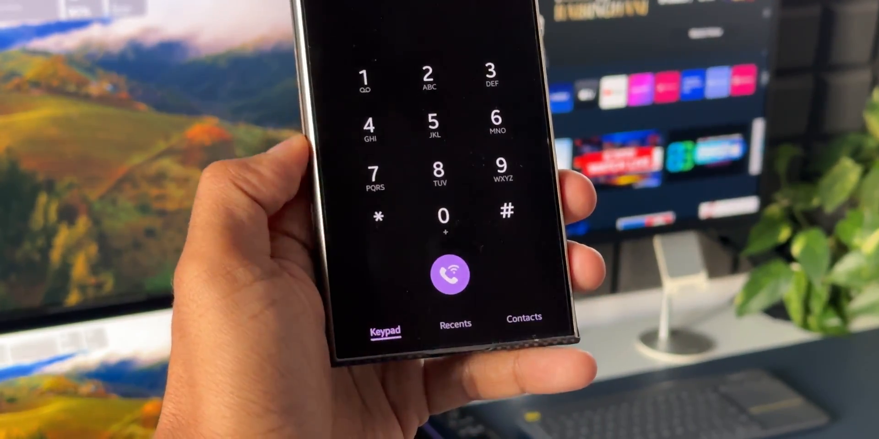
{"action": "left_click", "coordinate": [449, 275]}
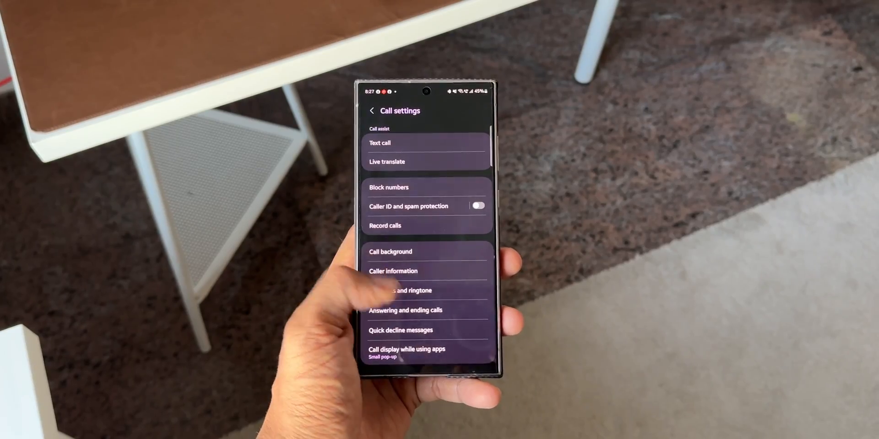
{"action": "scroll", "scroll_direction": "down", "scroll_amount": 3}
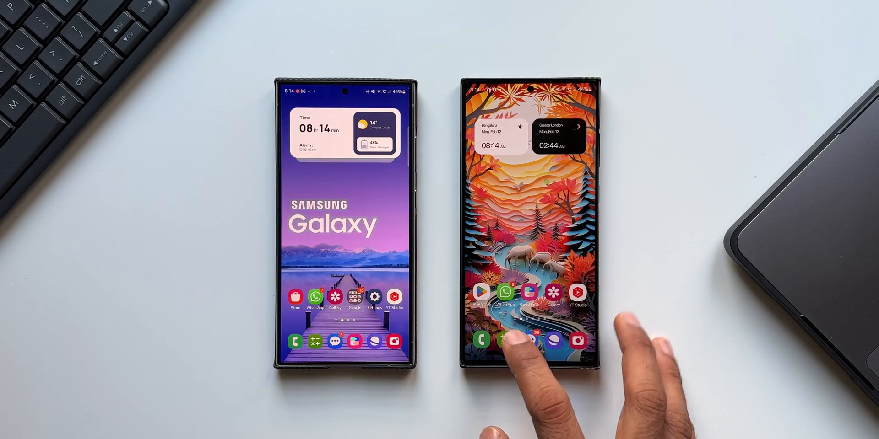
In call settings, switch Wi-Fi Calling off and back on so it ends enabled
{"action": "left_click", "coordinate": [480, 341]}
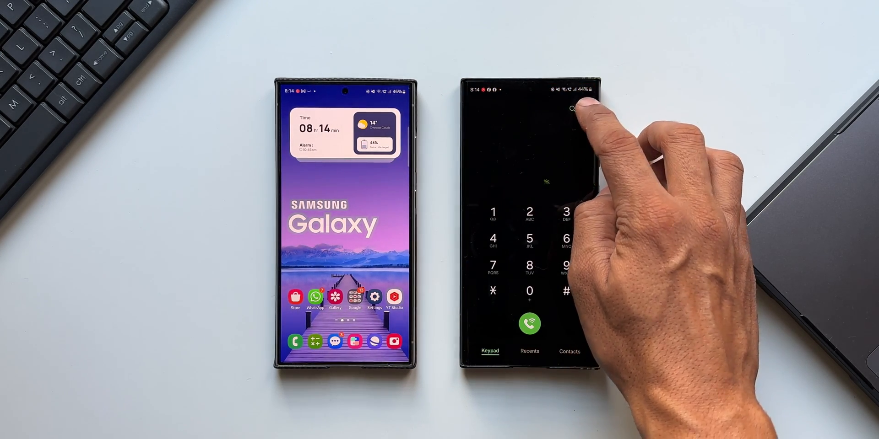
{"action": "left_click", "coordinate": [571, 108]}
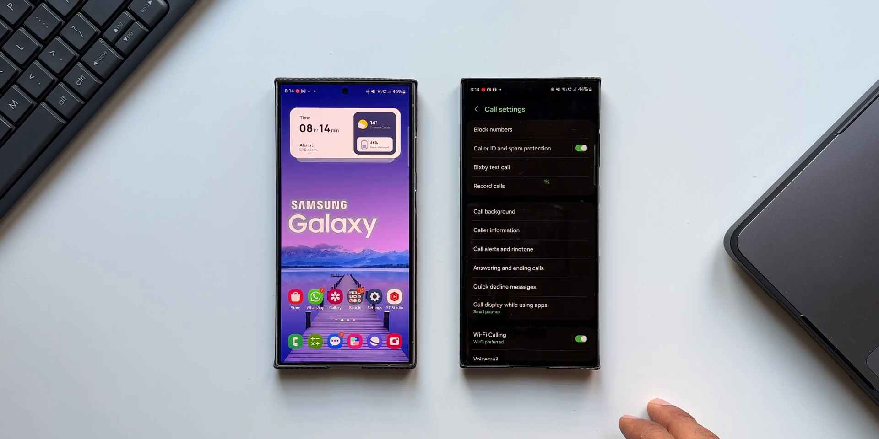
{"action": "scroll", "scroll_direction": "down", "scroll_amount": 3}
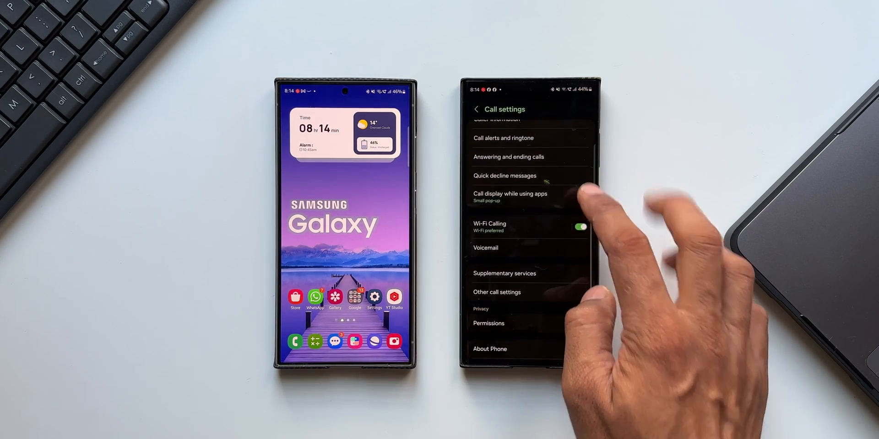
{"action": "left_click", "coordinate": [580, 226]}
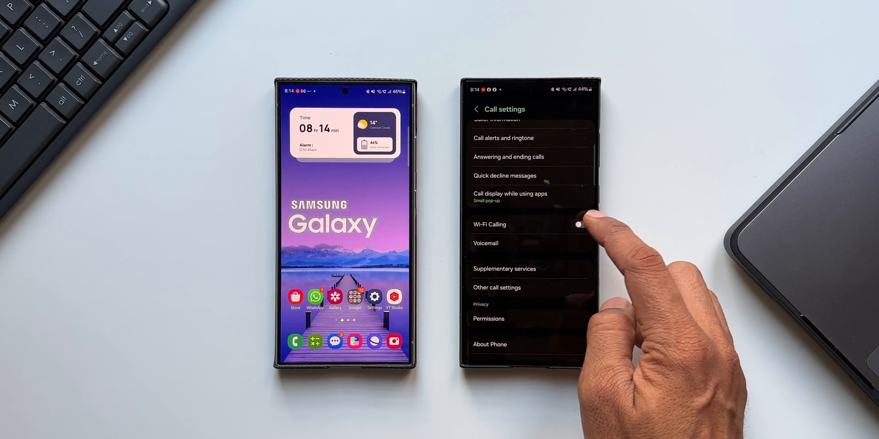
{"action": "left_click", "coordinate": [579, 226]}
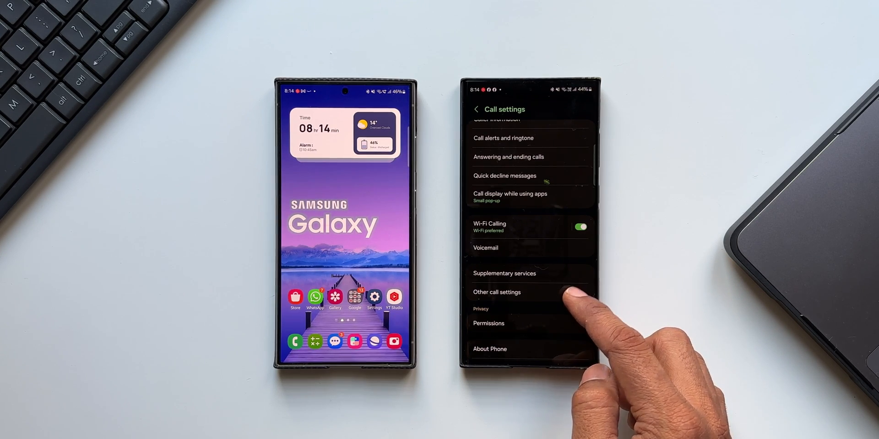
Scroll to Record calls with Auto record calls enabled and view recorded calls
{"action": "scroll", "scroll_direction": "down", "scroll_amount": 3}
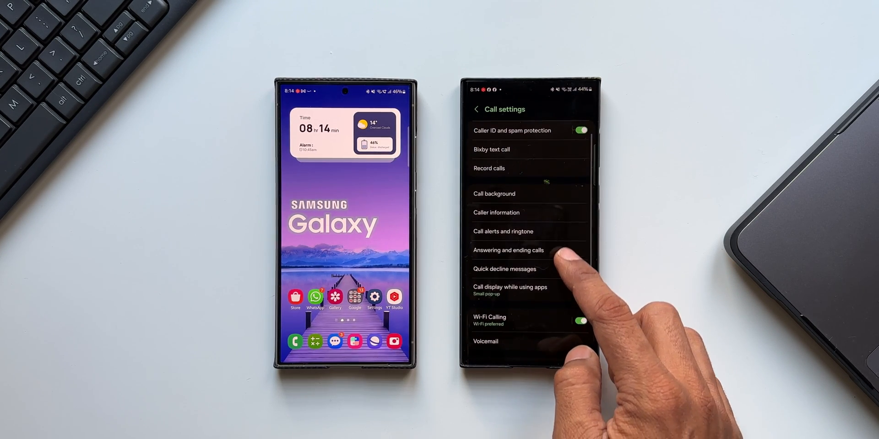
{"action": "scroll", "scroll_direction": "down", "scroll_amount": 3}
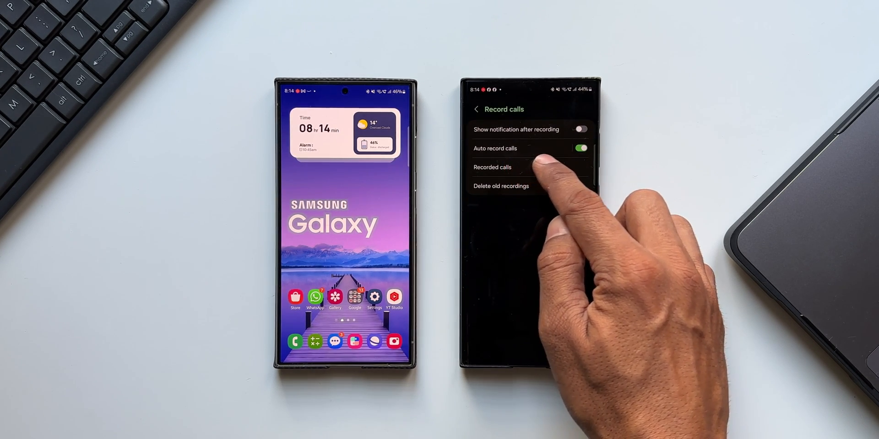
{"action": "left_click", "coordinate": [581, 148]}
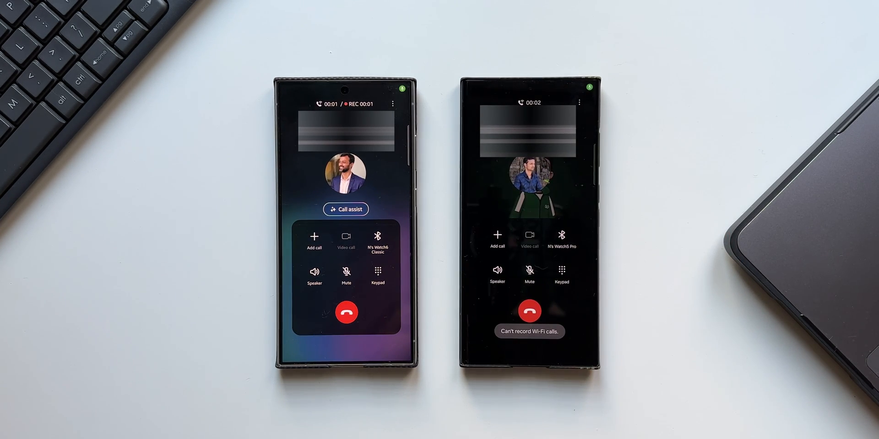
End the test call after comparing REC against 'Can't record Wi-Fi calls'
{"action": "left_click", "coordinate": [393, 103]}
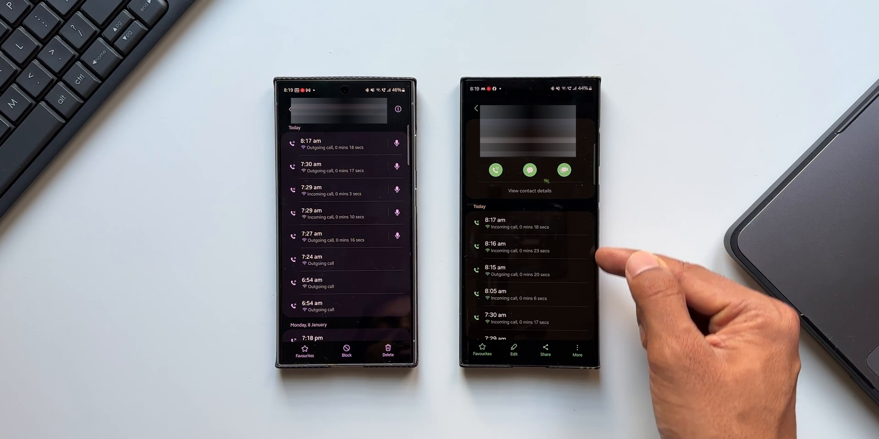
Play and pause the 8:17 am call recording from the contact's call history
{"action": "scroll", "scroll_direction": "down", "scroll_amount": 3}
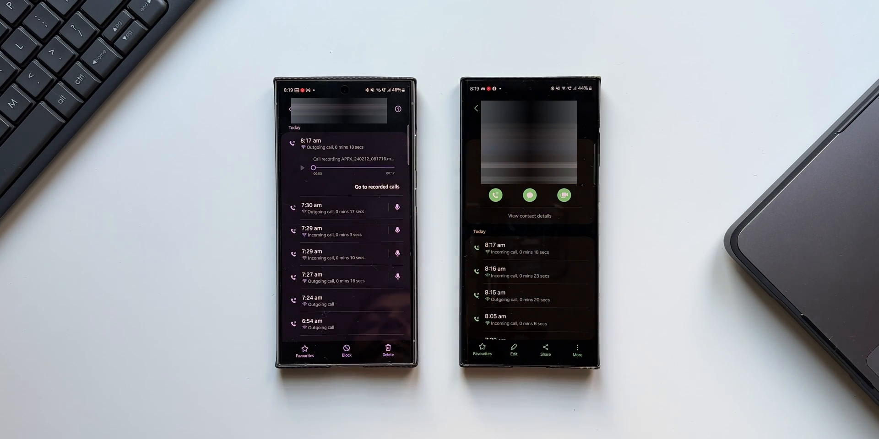
{"action": "left_click", "coordinate": [302, 167]}
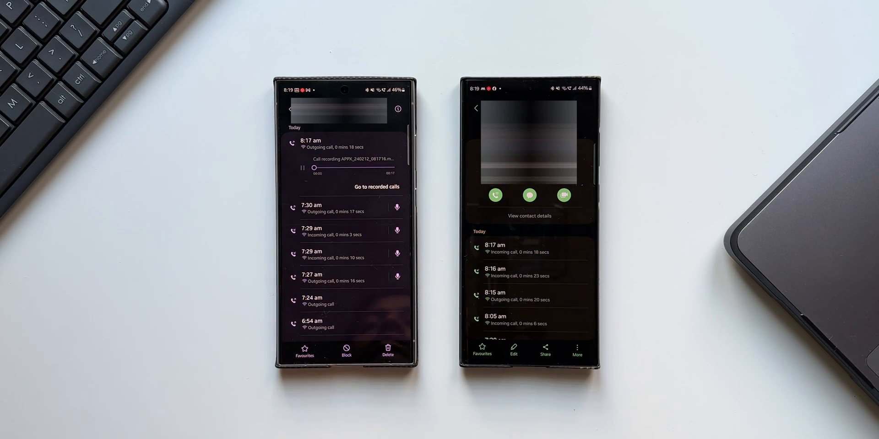
{"action": "left_click", "coordinate": [301, 168]}
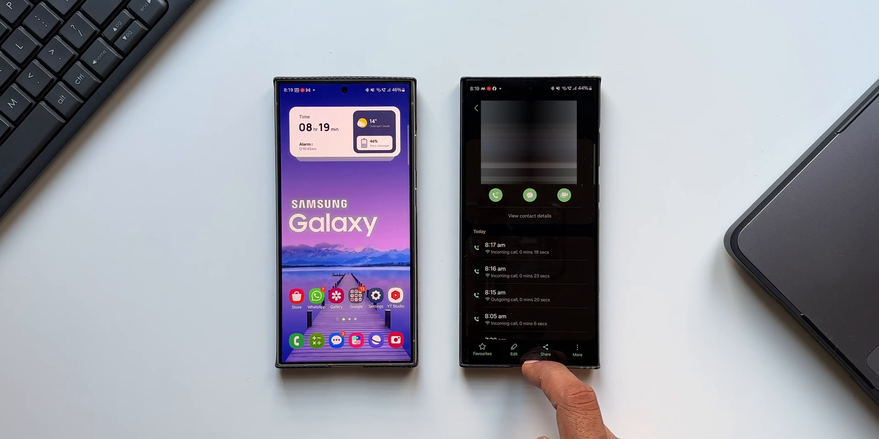
{"action": "left_click", "coordinate": [475, 108]}
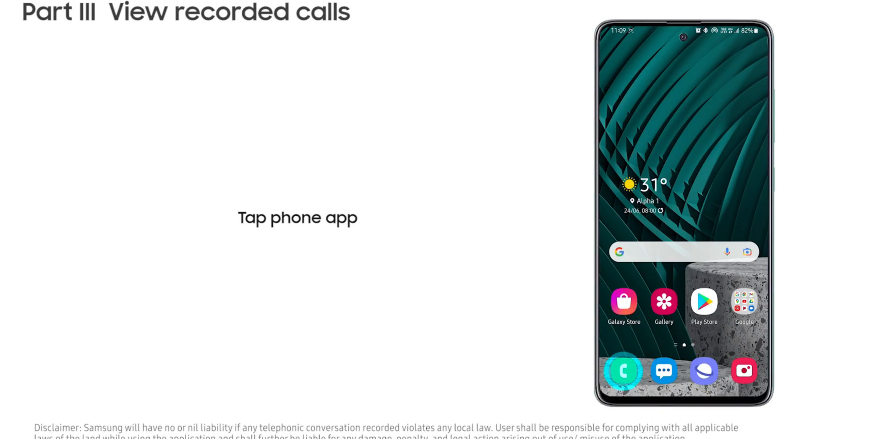
Advance Part III slides: Tap phone app, Tap three dots, Tap settings
{"action": "left_click", "coordinate": [623, 370]}
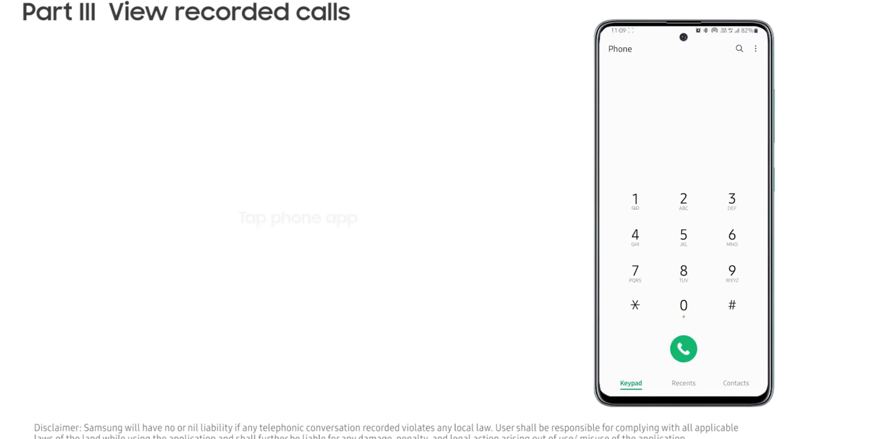
{"action": "left_click", "coordinate": [755, 48]}
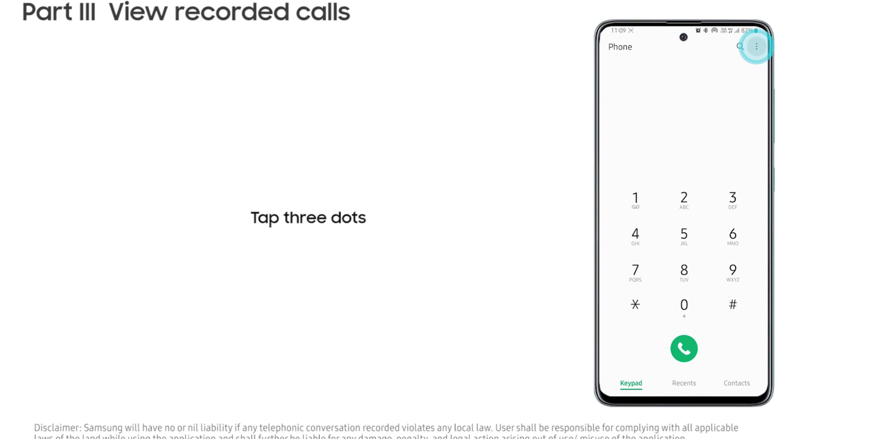
{"action": "left_click", "coordinate": [755, 47]}
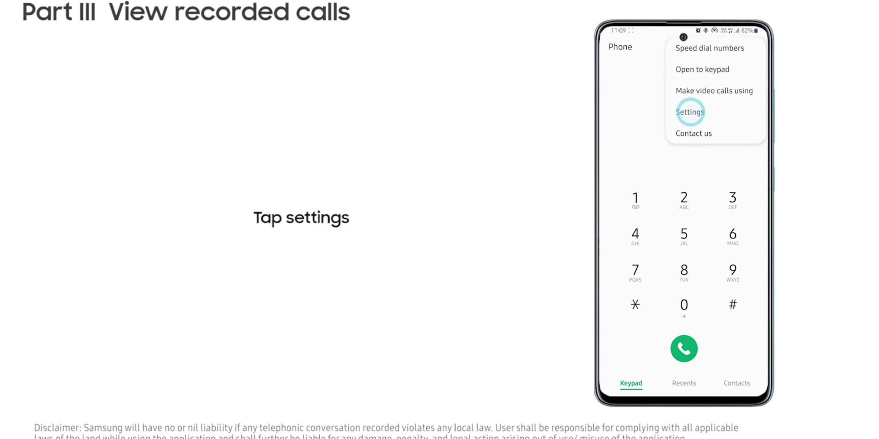
{"action": "left_click", "coordinate": [689, 111]}
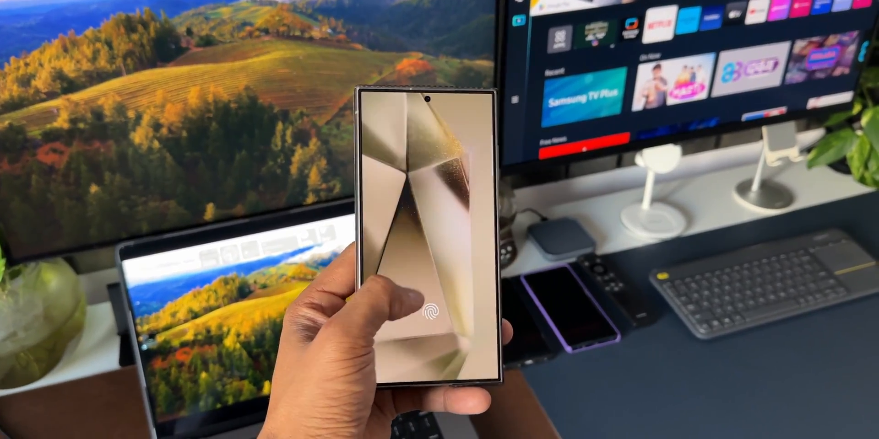
Unlock the Galaxy phone with the fingerprint sensor to show the home screen
{"action": "left_click", "coordinate": [440, 320]}
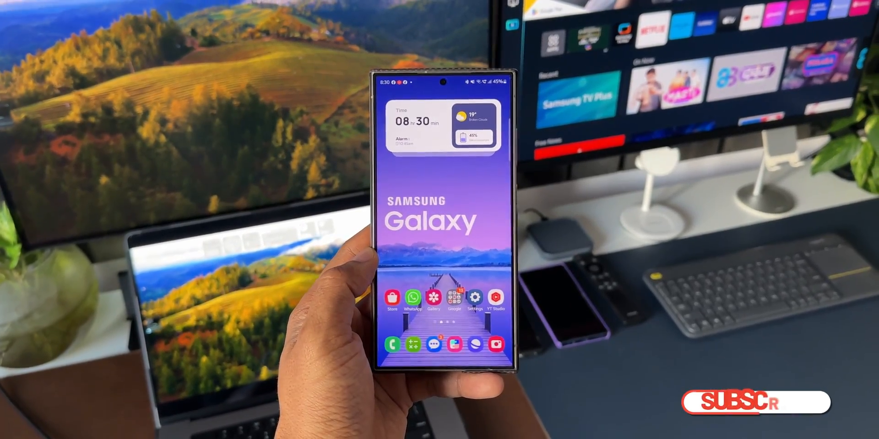